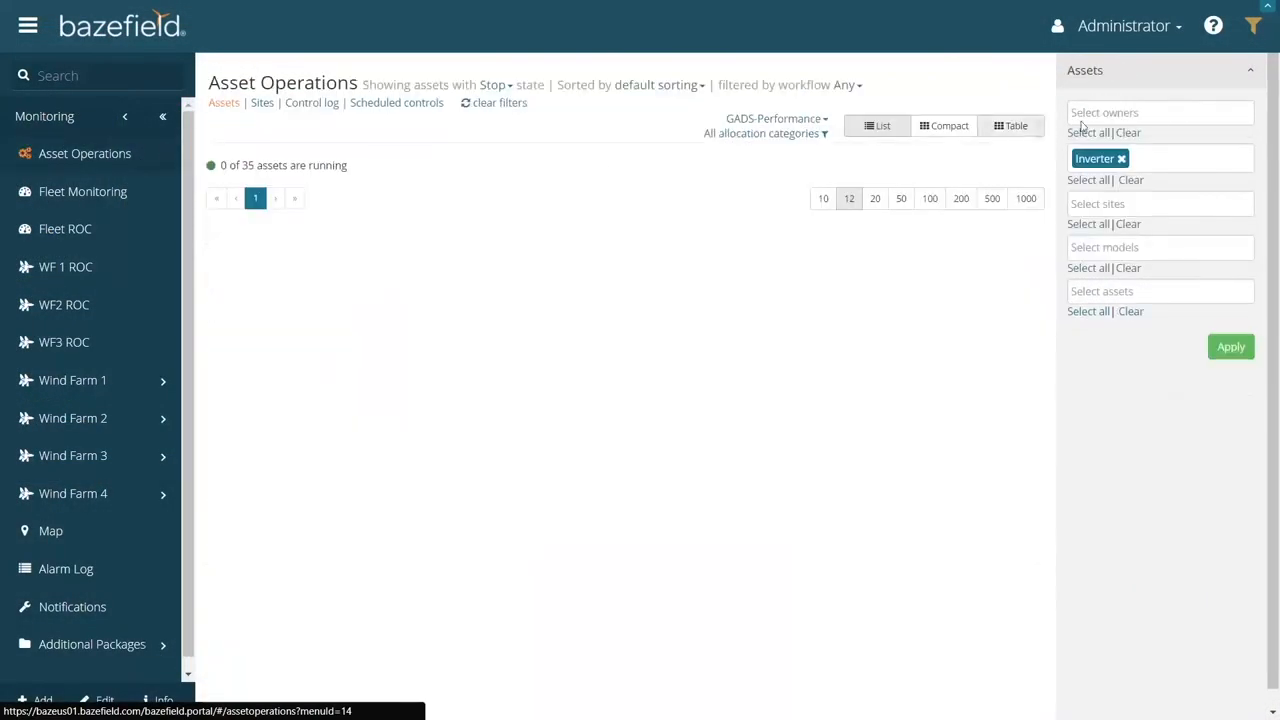
# Show all asset stops, then filter the list to the Escalated workflow state (4 of 249).
pyautogui.click(1230, 346)
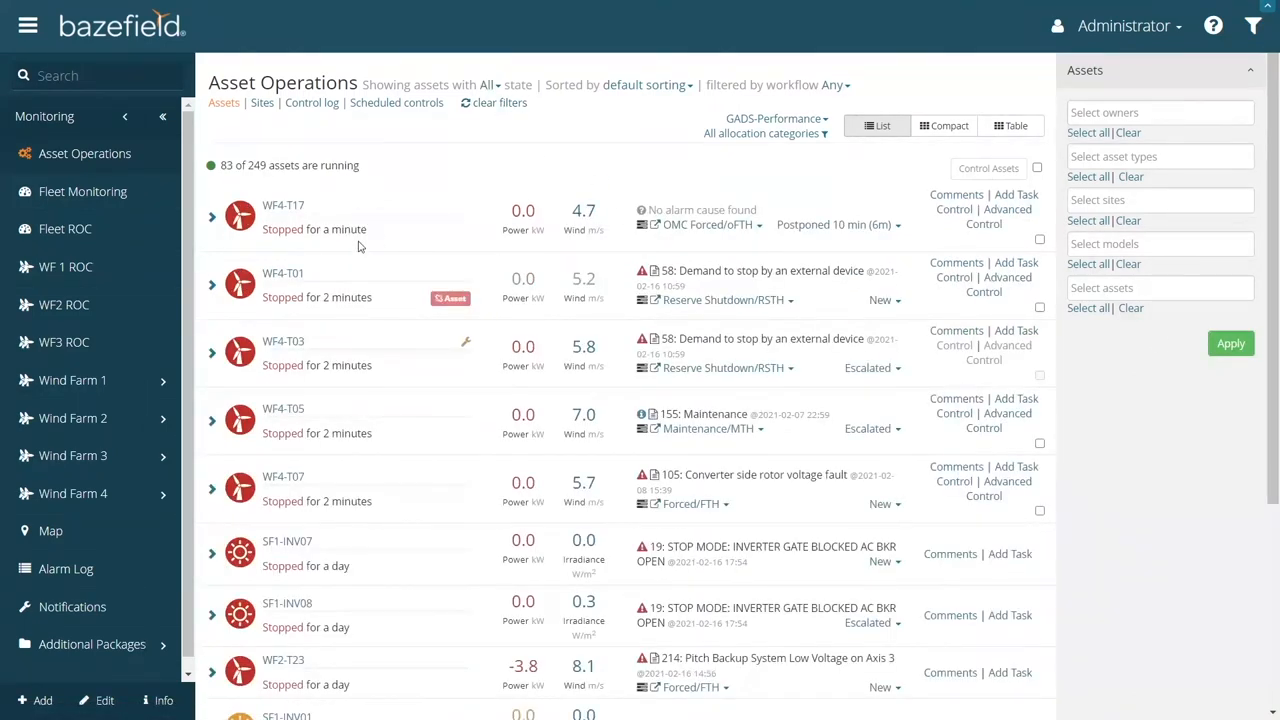
pyautogui.moveTo(546, 136)
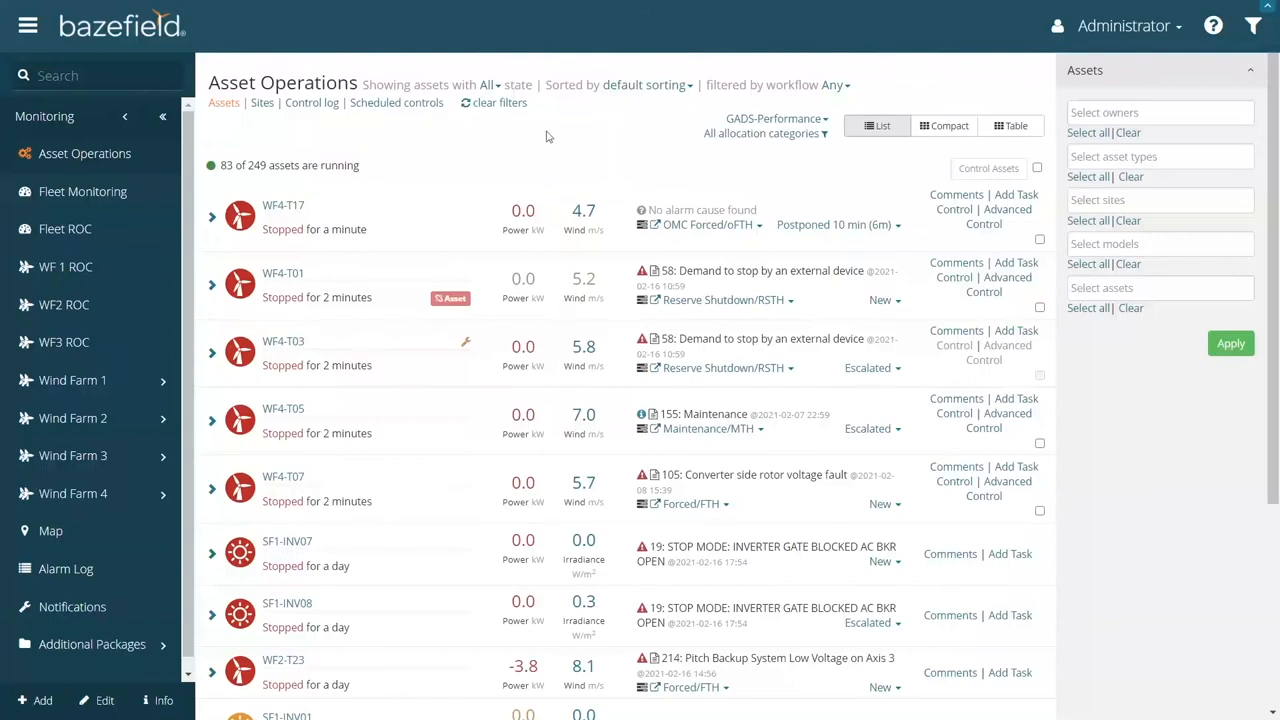
pyautogui.moveTo(884, 300)
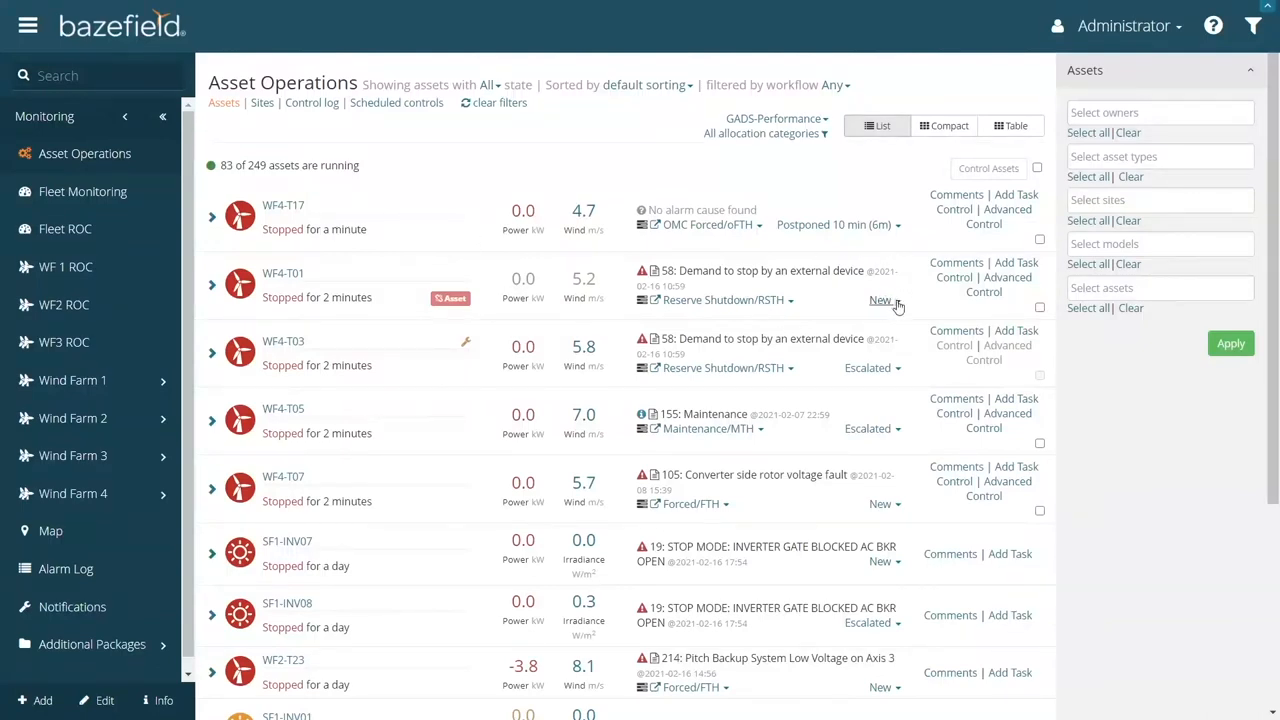
pyautogui.click(882, 300)
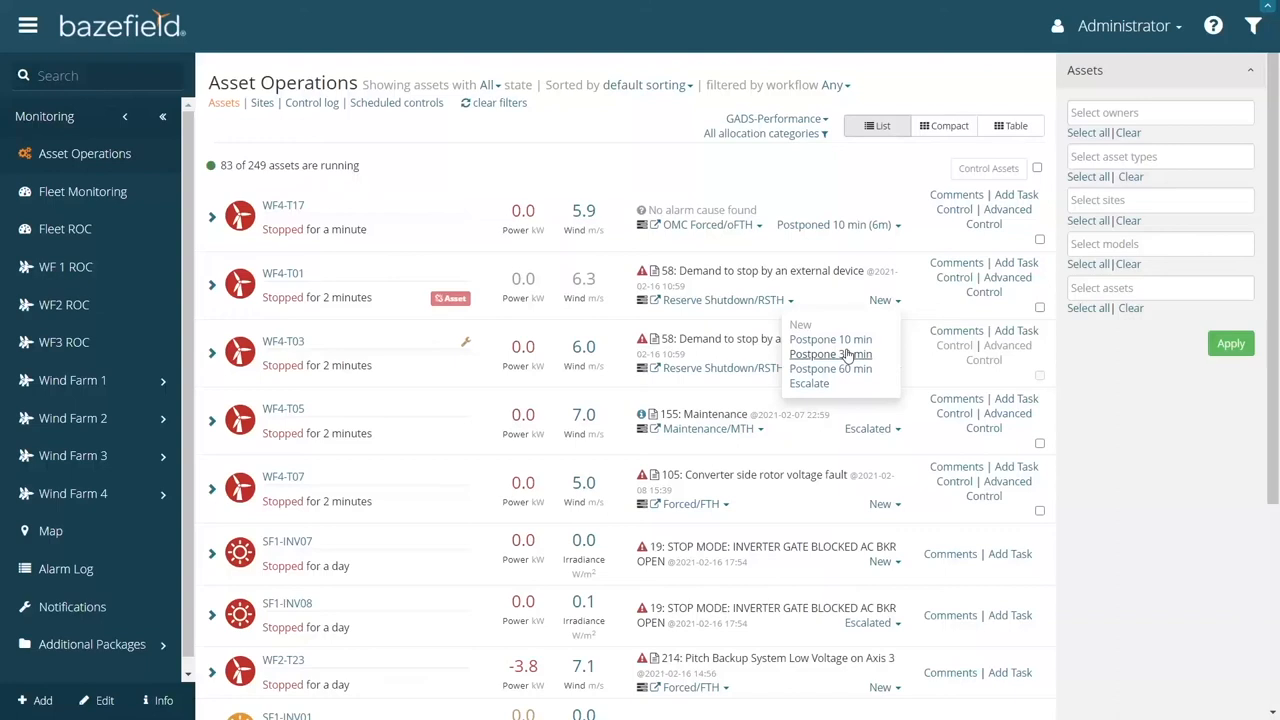
pyautogui.moveTo(810, 384)
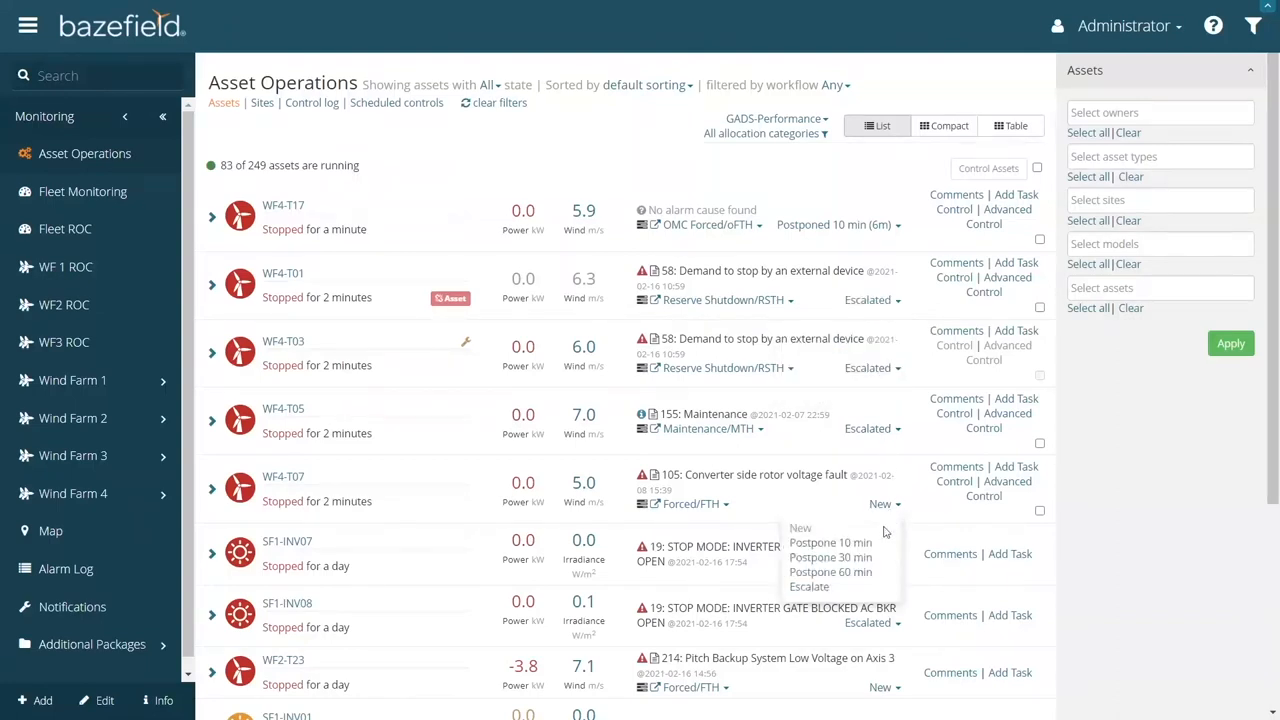
pyautogui.click(830, 556)
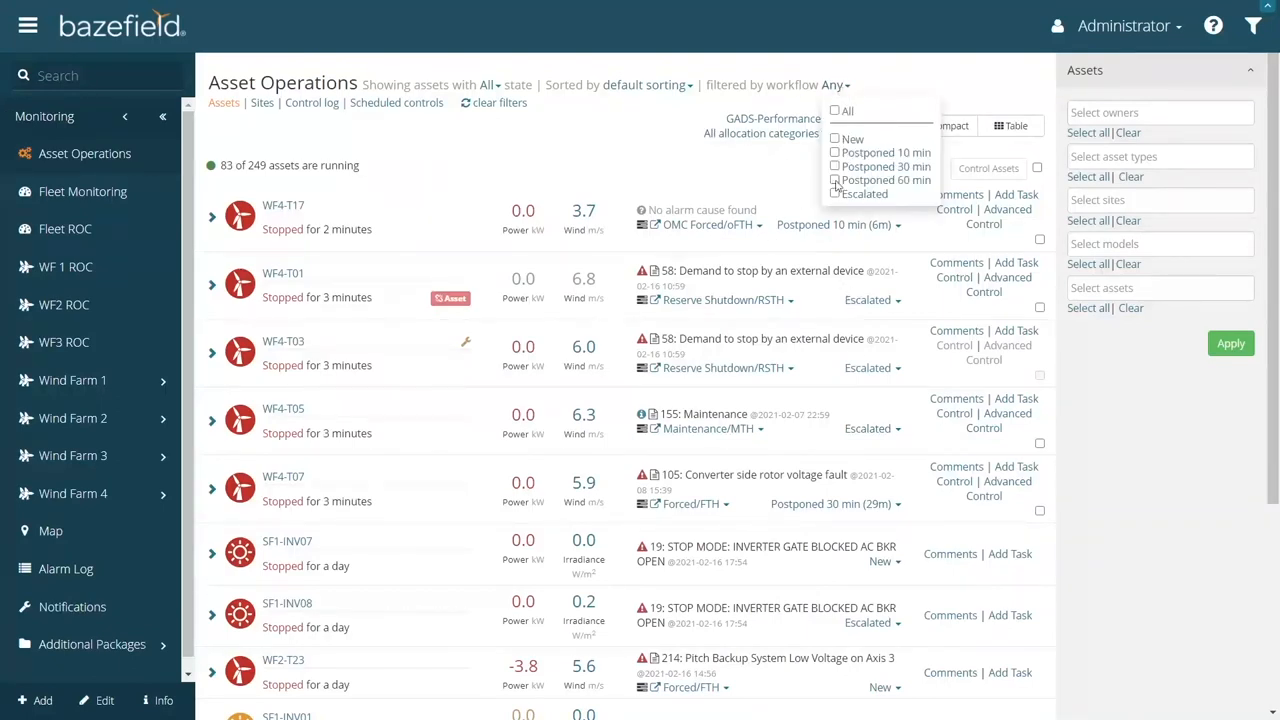
pyautogui.click(836, 192)
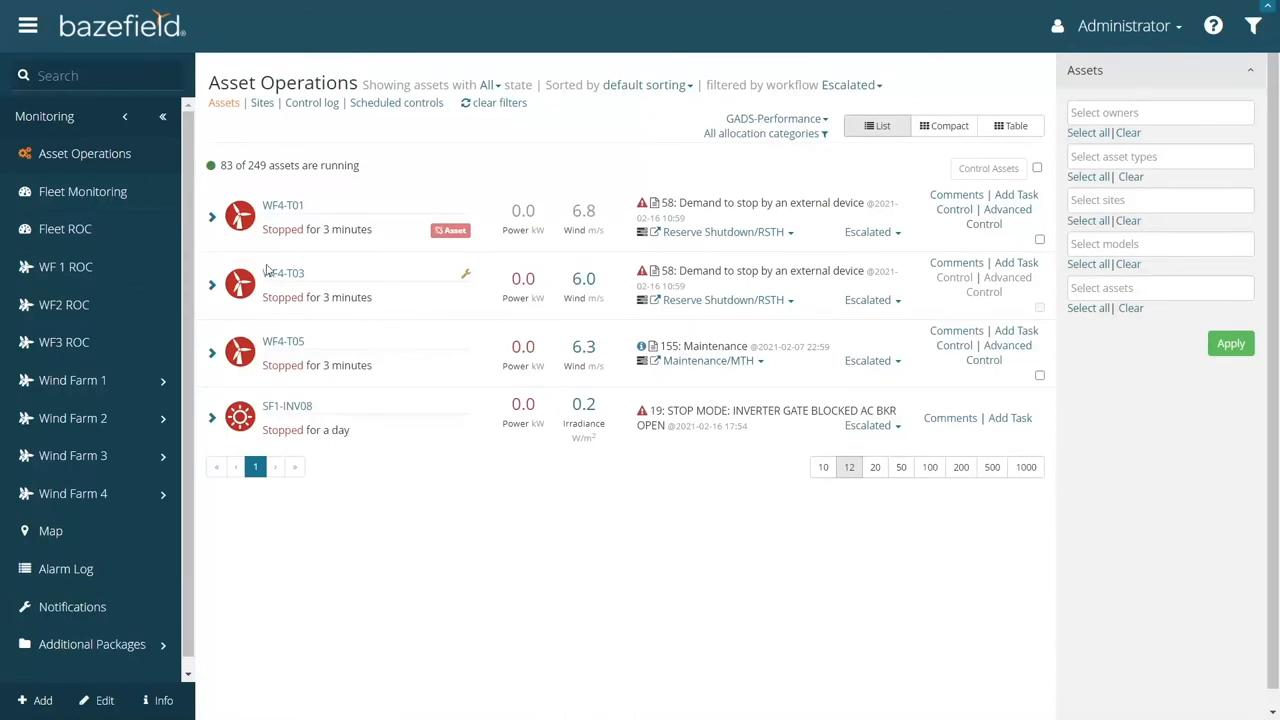
pyautogui.moveTo(304, 144)
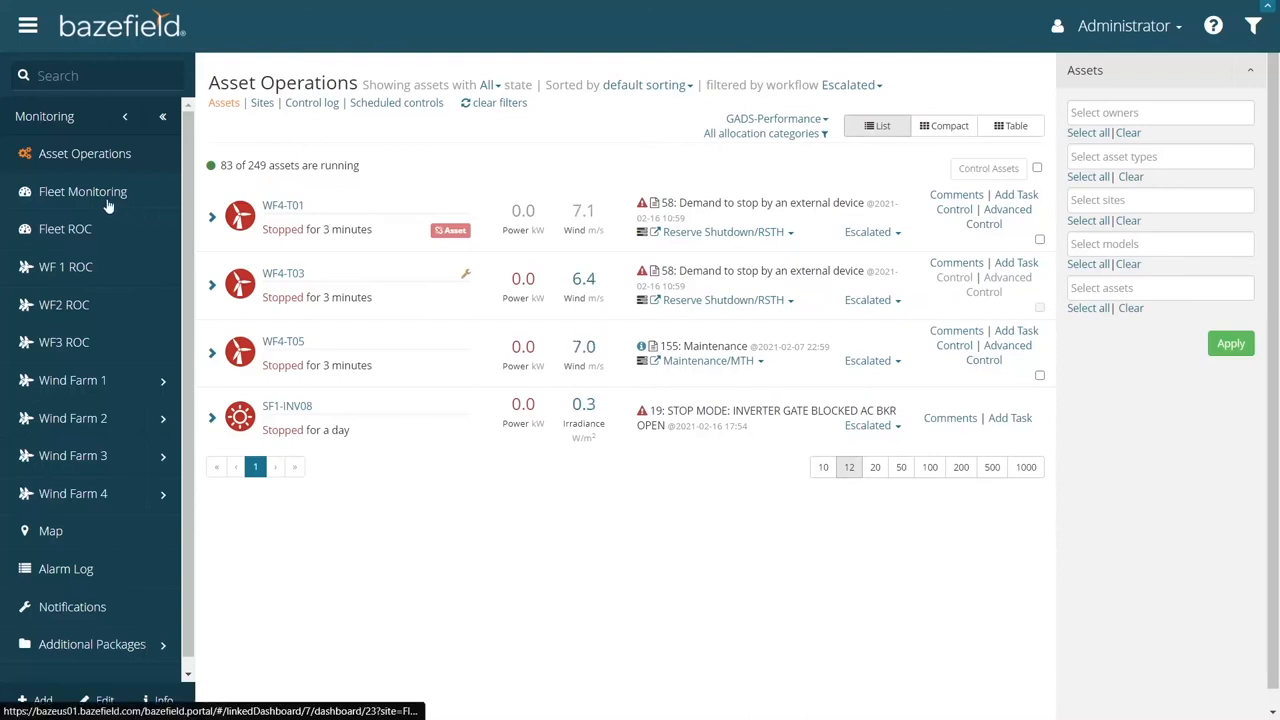
# Navigate from Fleet Monitoring to the remote operations Fleet ROC dark-screen dashboard.
pyautogui.click(84, 192)
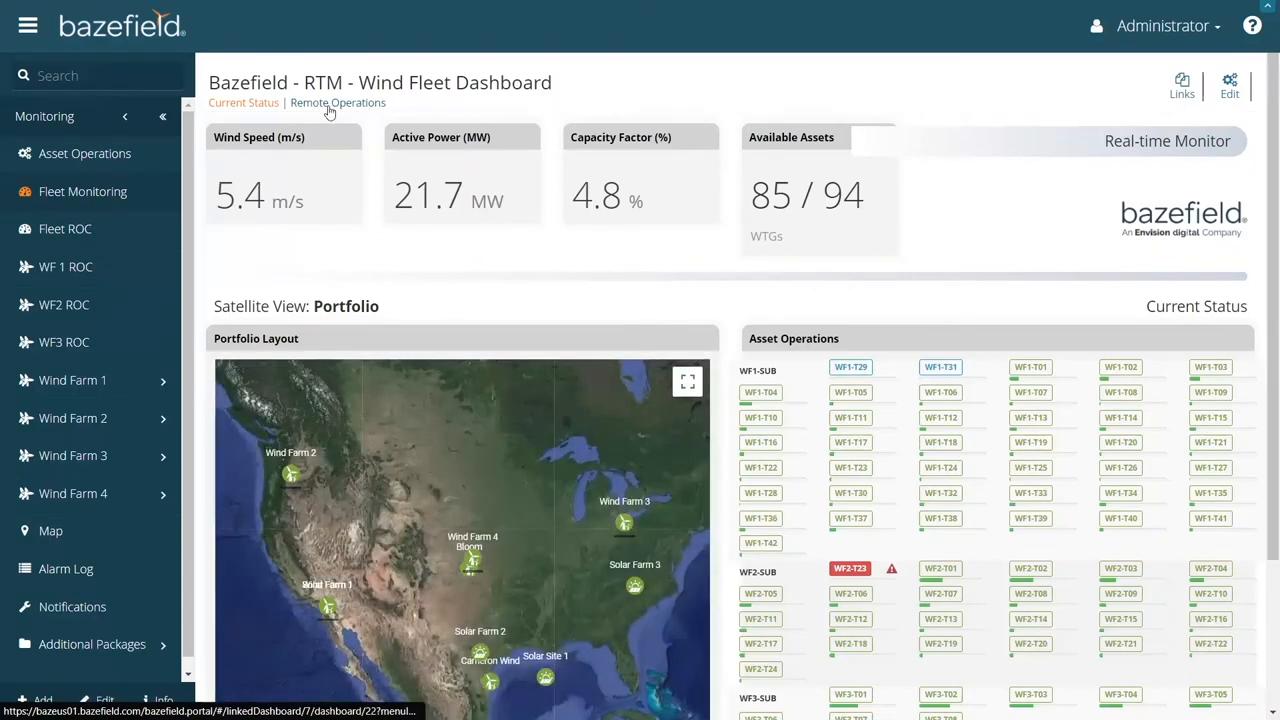
pyautogui.click(336, 104)
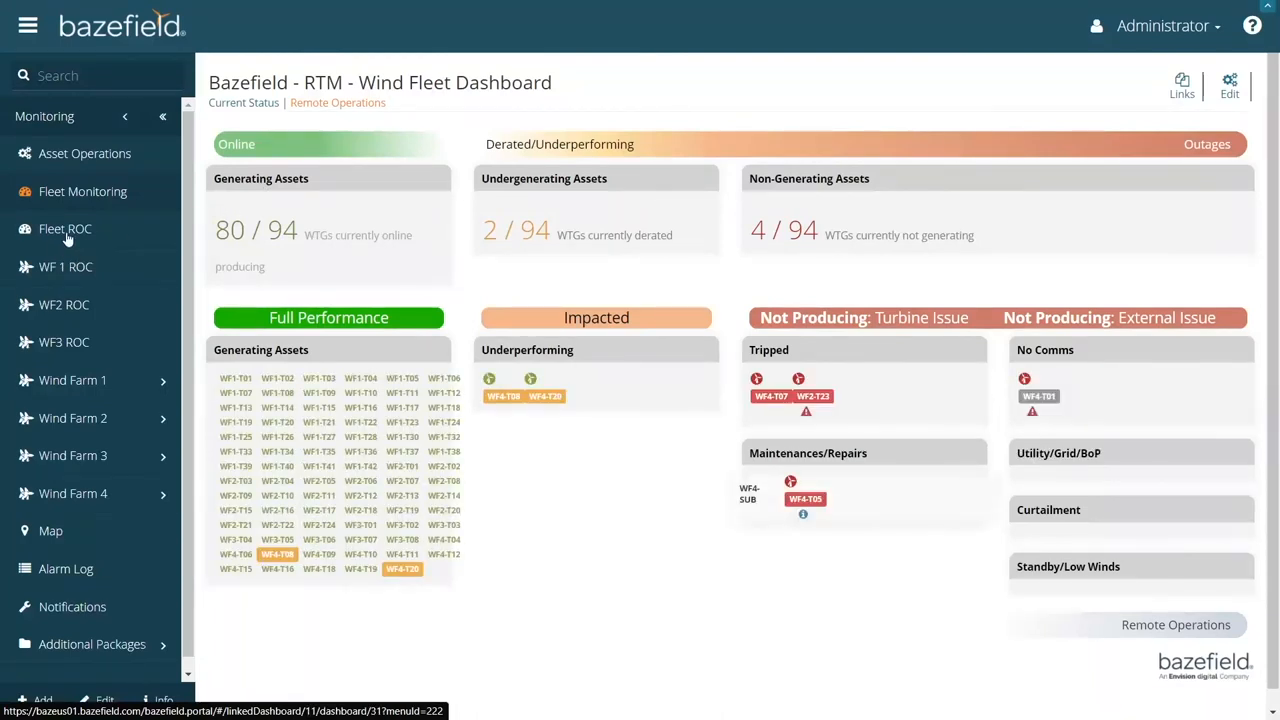
pyautogui.click(64, 228)
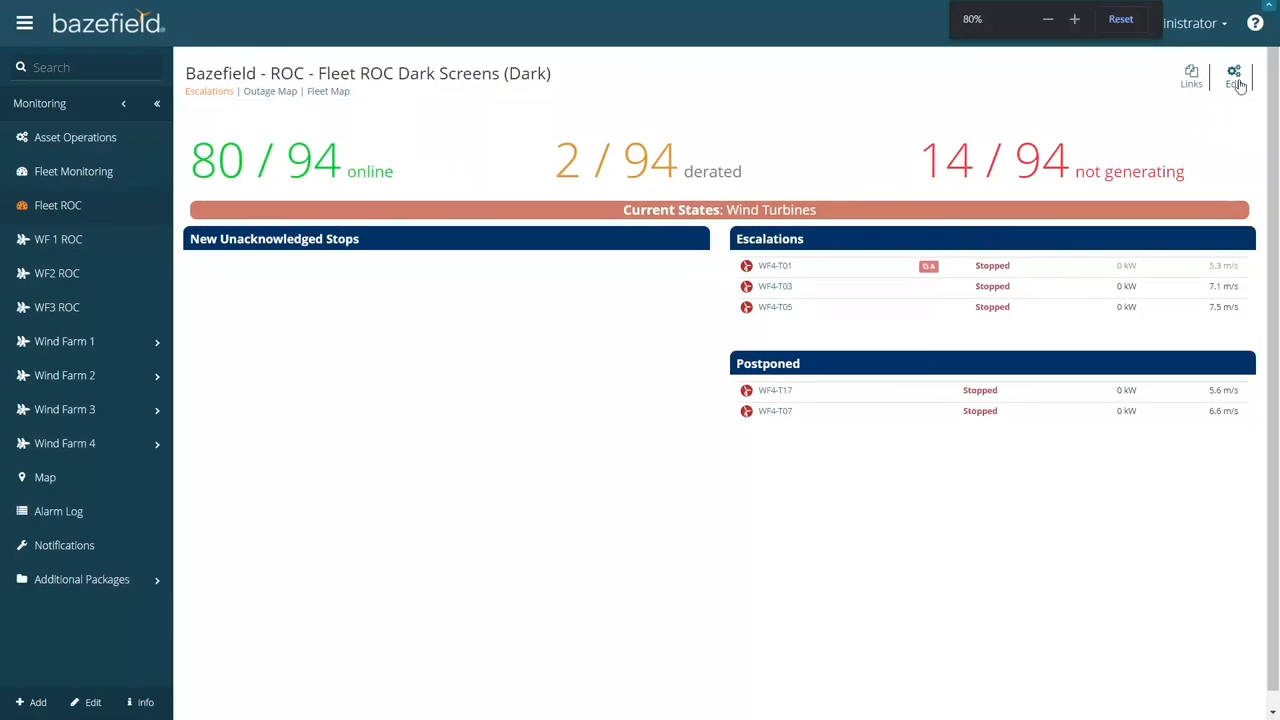
# Edit the dashboard and review the Escalations widget's Workflow States setting, leaving it unchanged.
pyautogui.click(1234, 76)
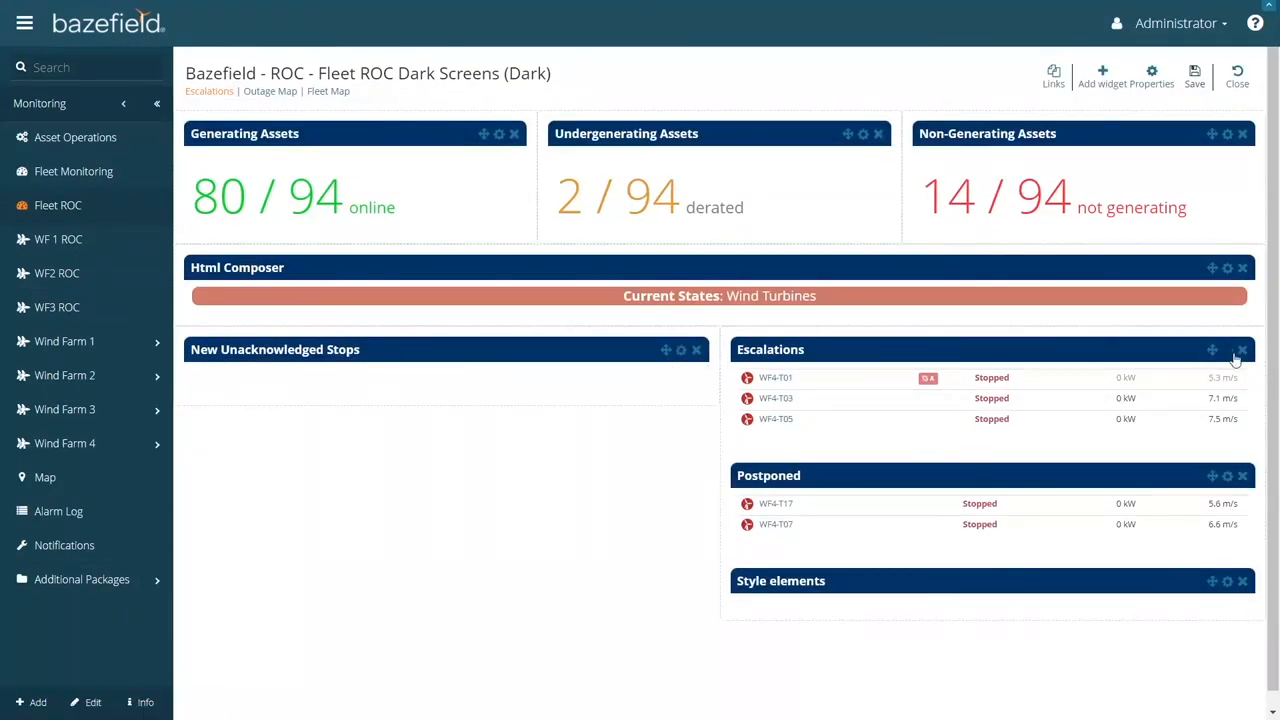
pyautogui.click(1228, 350)
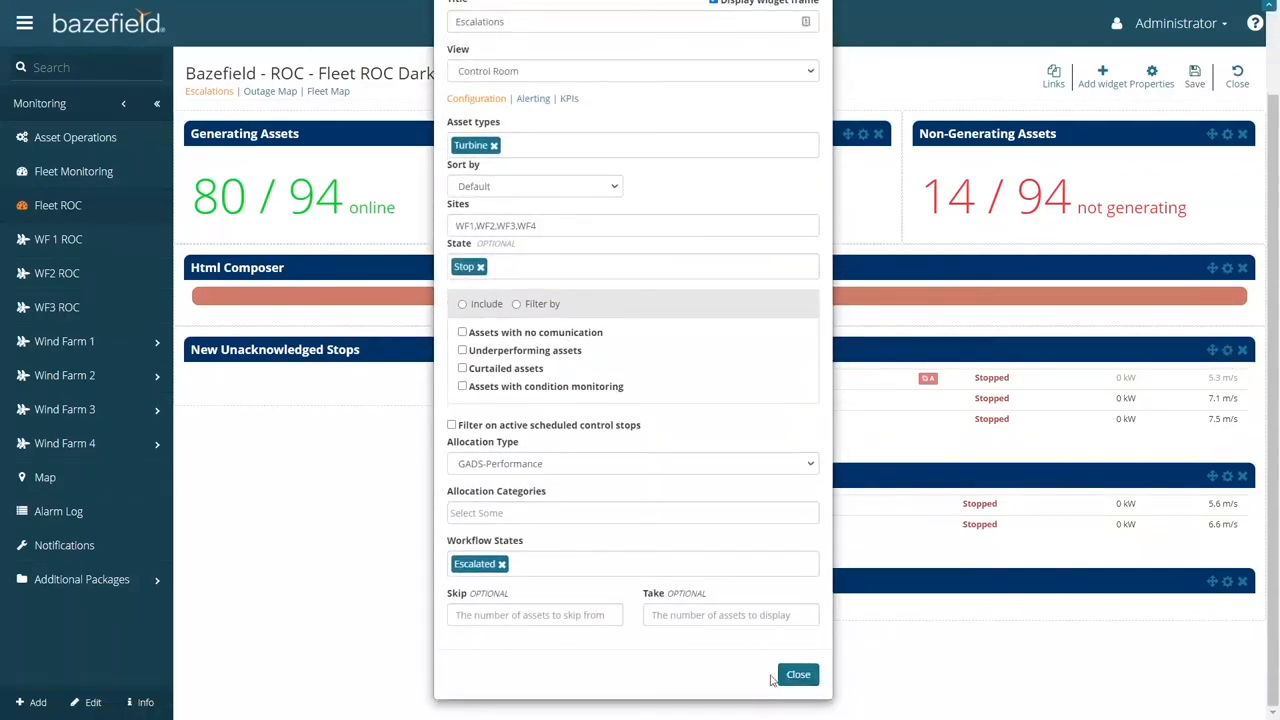
pyautogui.click(798, 674)
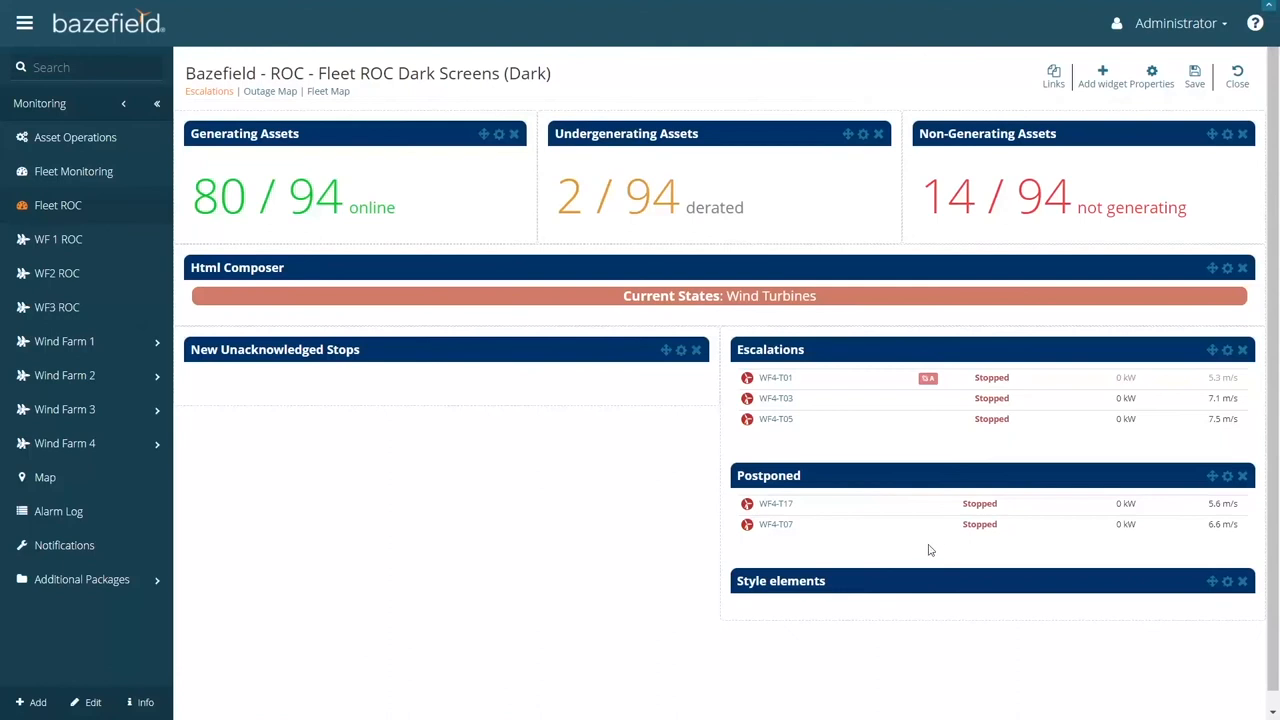
pyautogui.moveTo(616, 388)
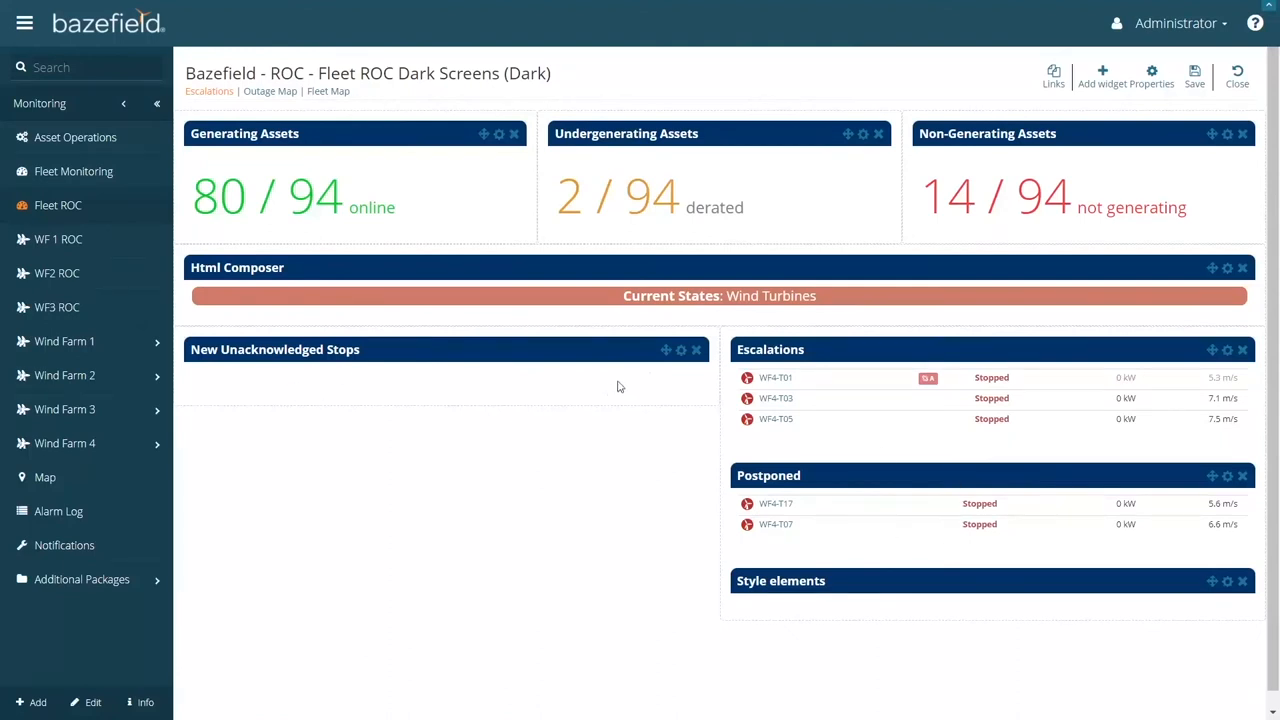
pyautogui.moveTo(140, 238)
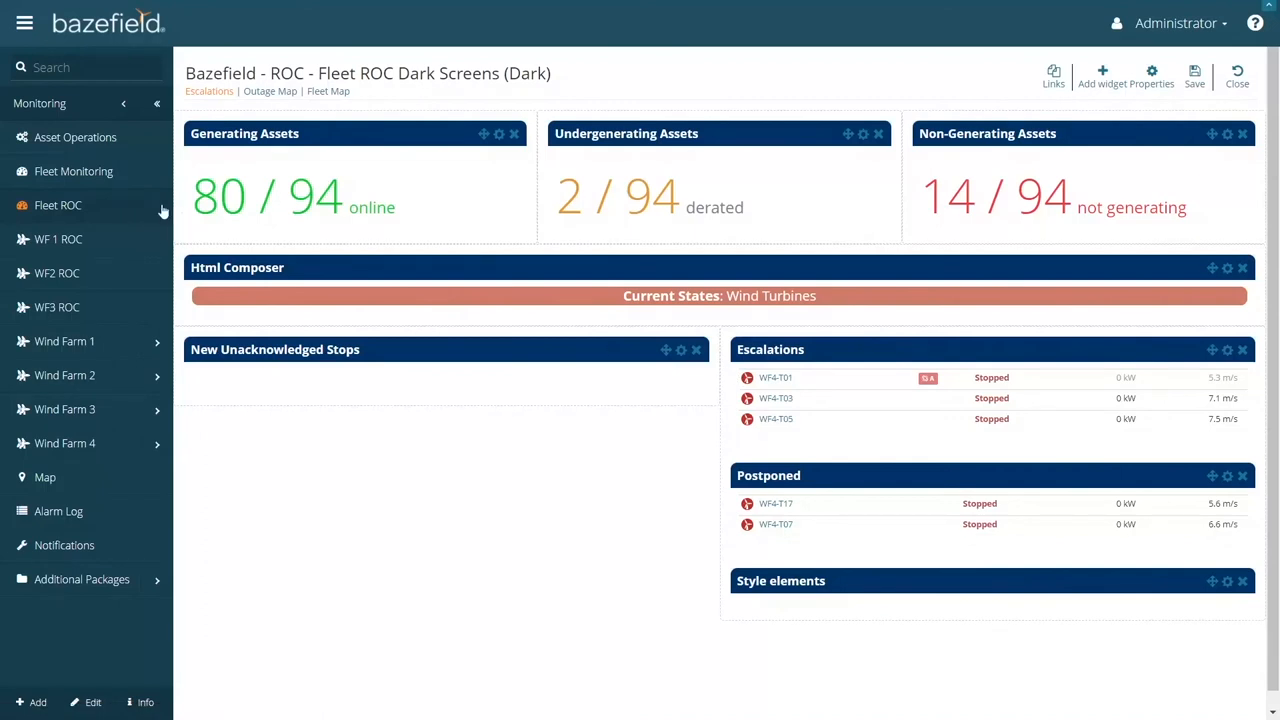
pyautogui.moveTo(112, 176)
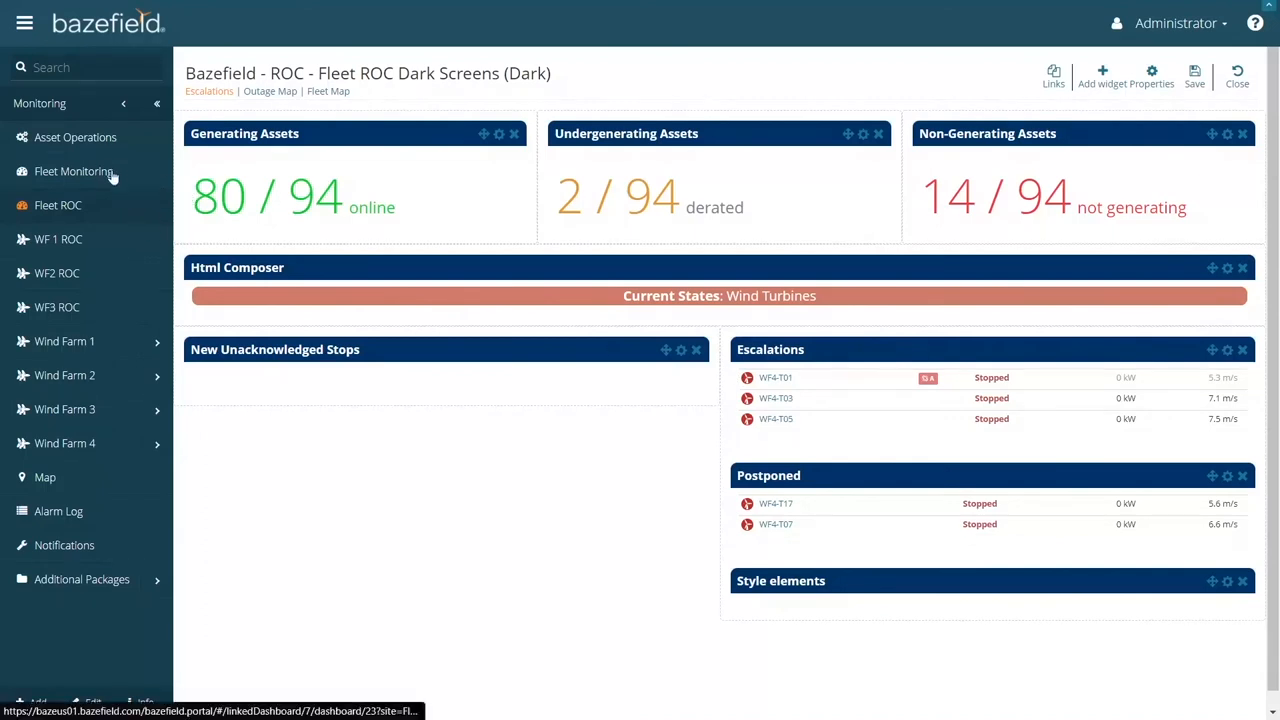
# Return to Fleet Monitoring and put the remote operations outage layout into edit mode.
pyautogui.click(72, 172)
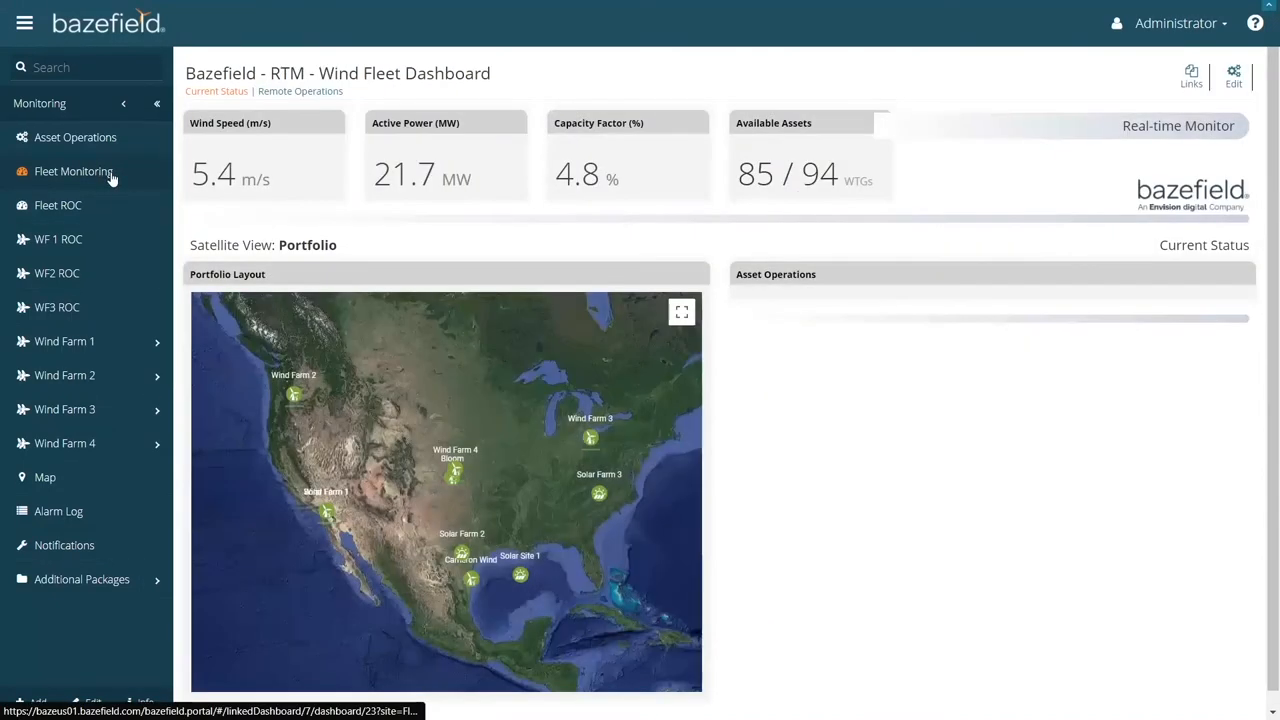
pyautogui.click(72, 172)
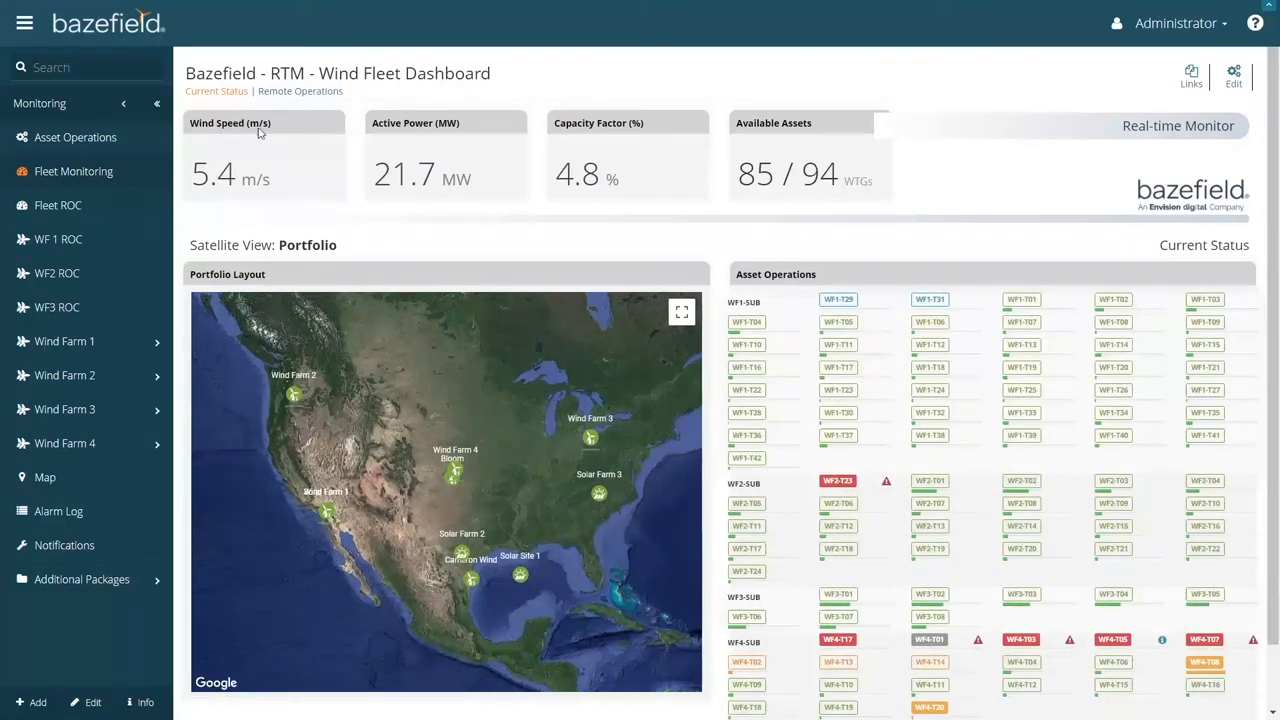
pyautogui.click(1234, 76)
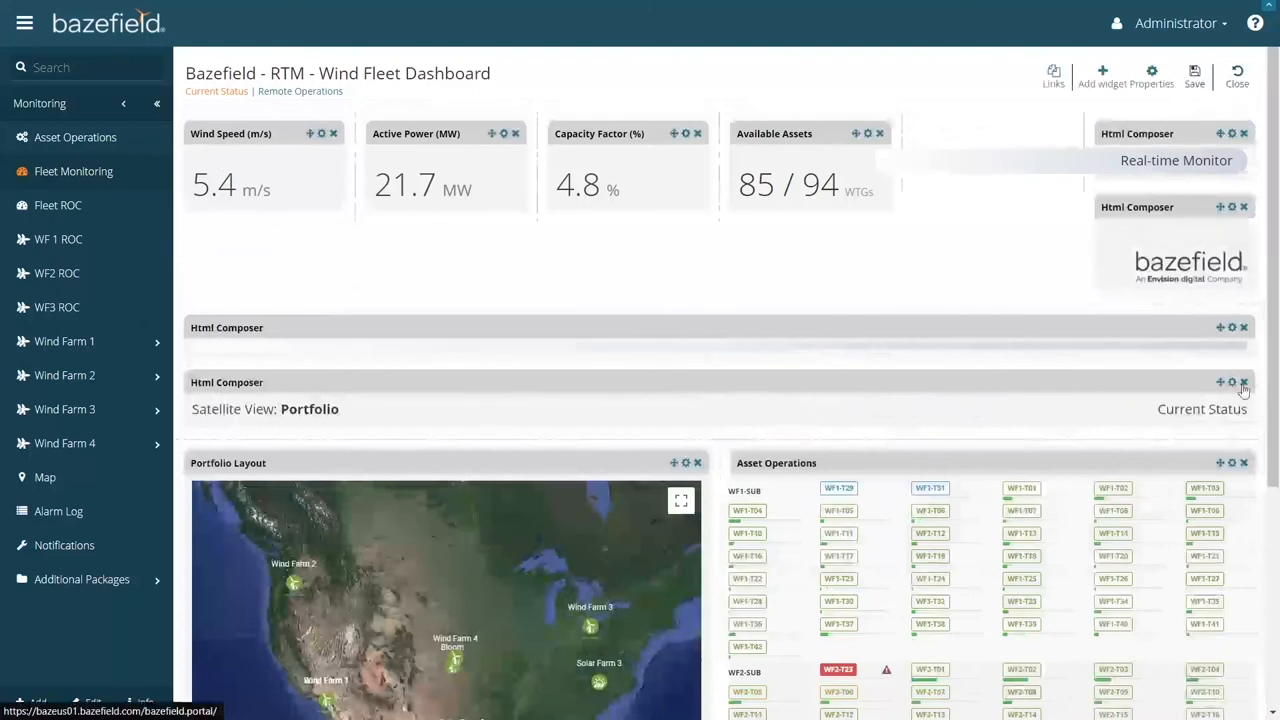
pyautogui.scroll(-3)
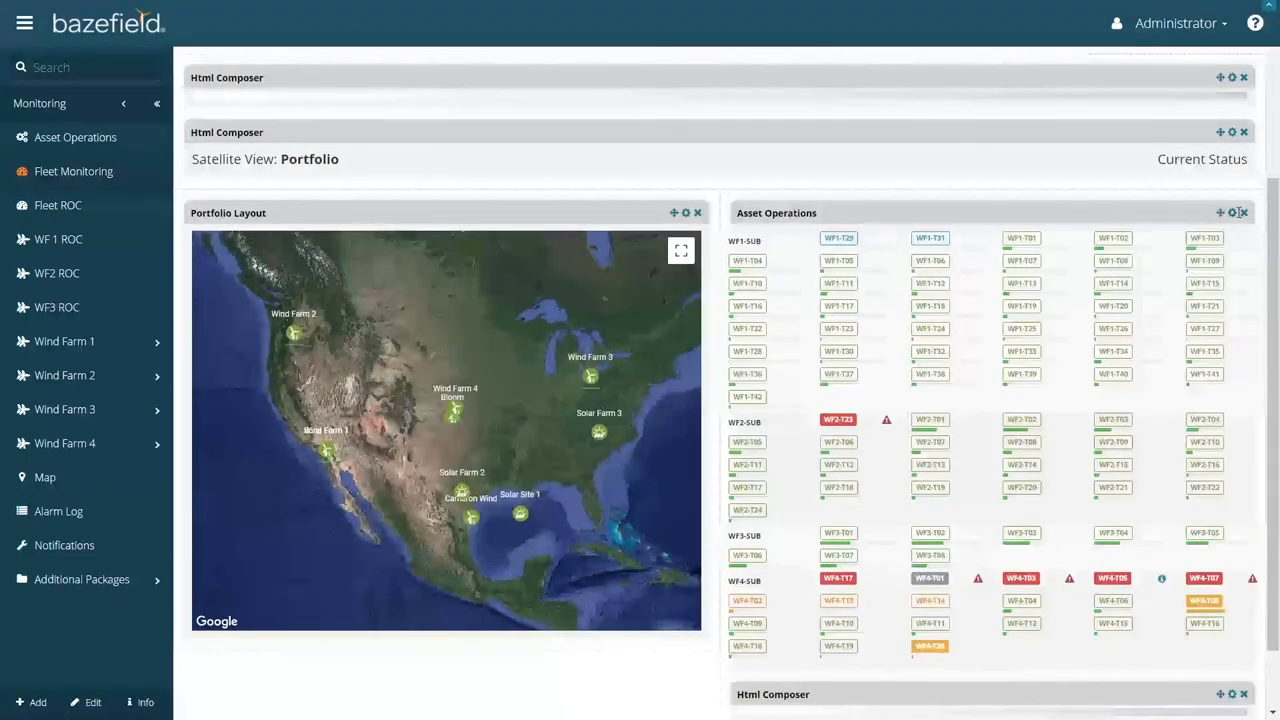
pyautogui.click(1234, 212)
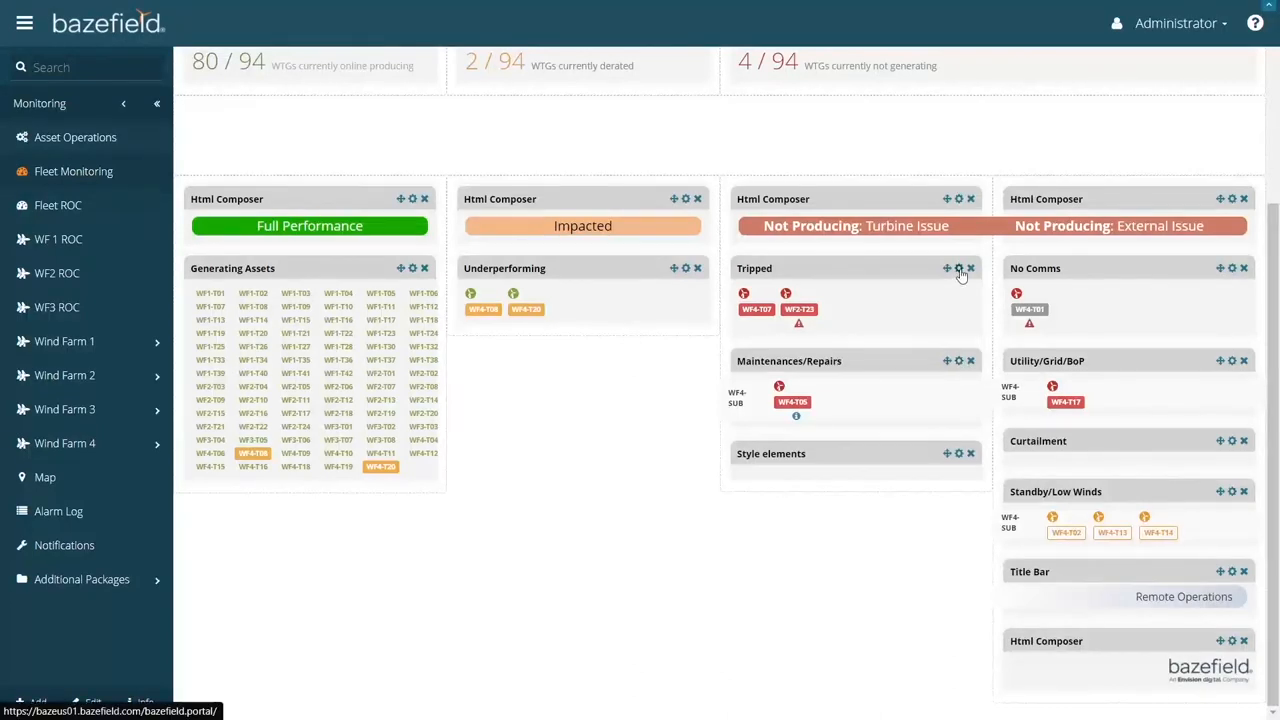
# Set the Tripped widget's Allocation Type to GADS-Performance with category Forced/FTH.
pyautogui.click(960, 268)
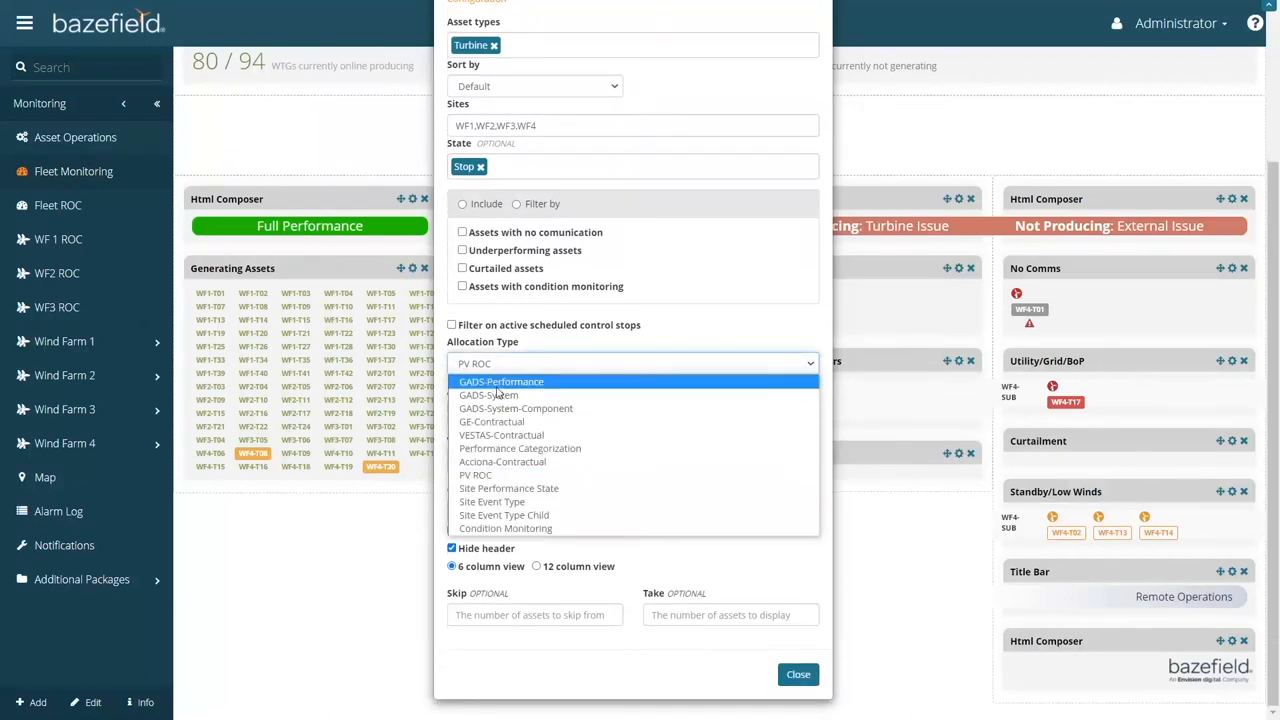
pyautogui.click(500, 380)
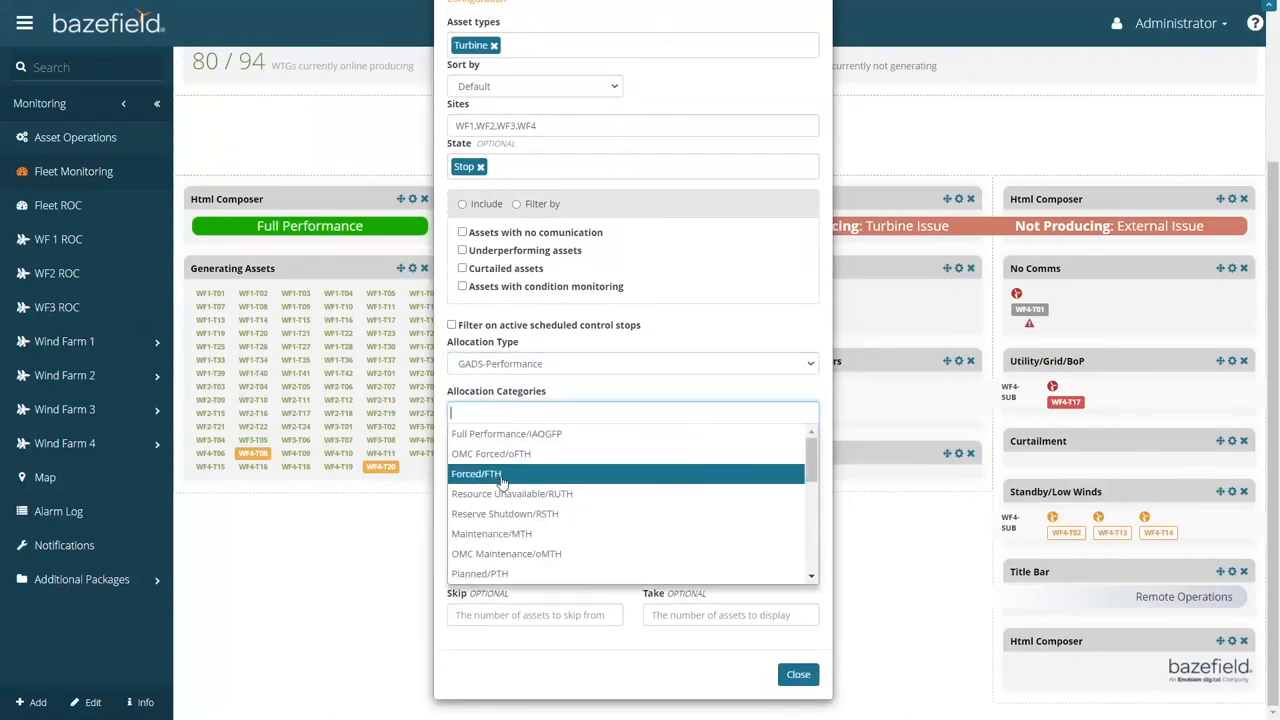
pyautogui.click(476, 472)
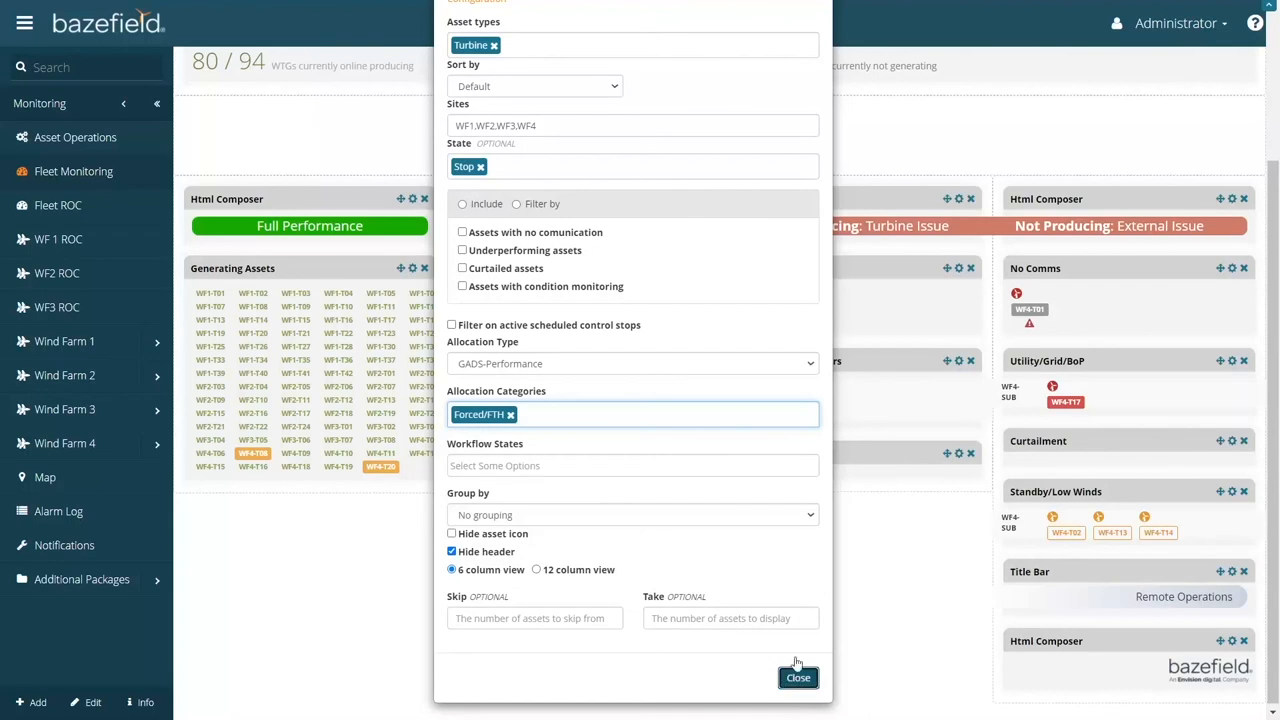
pyautogui.click(798, 676)
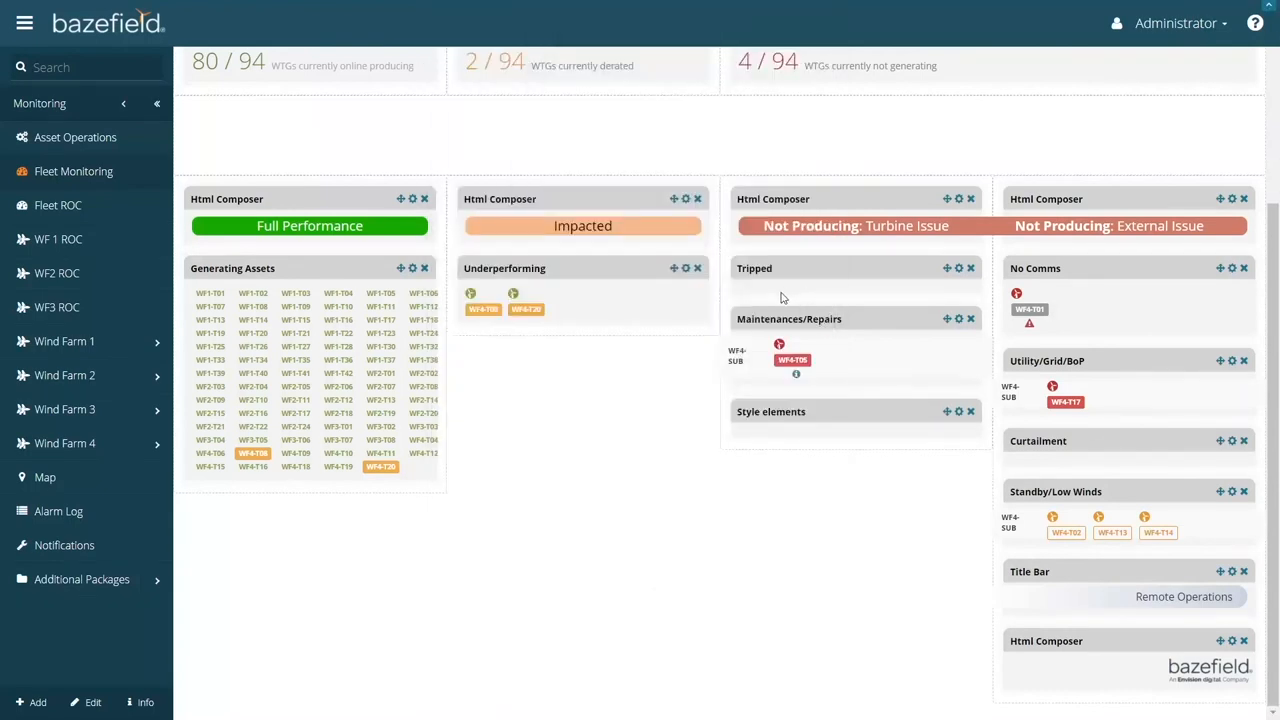